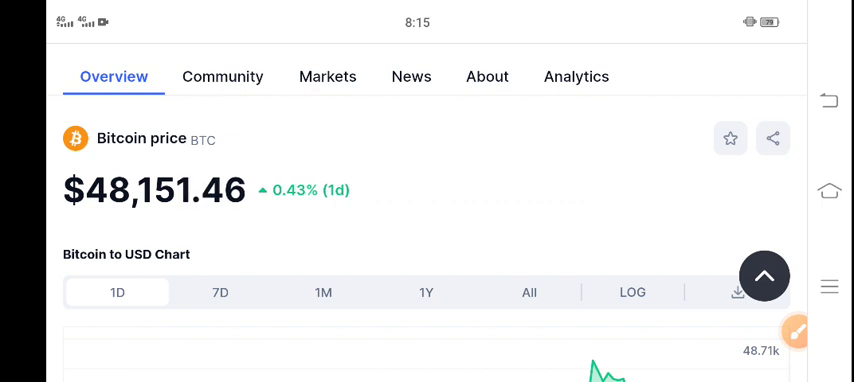
Bring the Bitcoin to USD 1D price chart into view below the $48,151.46 price.
{"action": "left_click", "coordinate": [795, 332]}
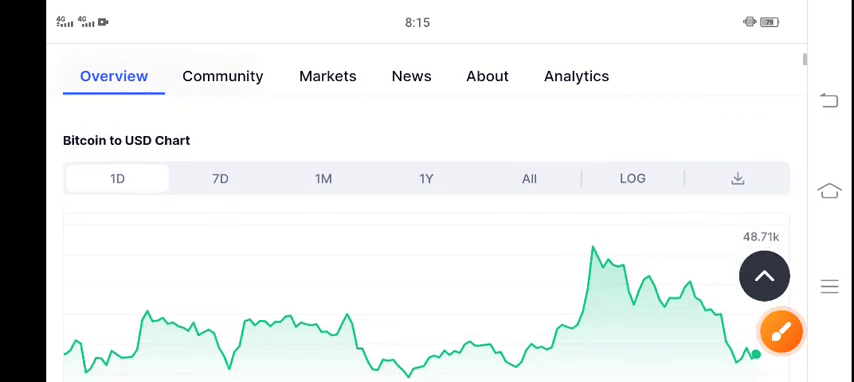
Scroll past the chart to the BTC to USD converter showing 1 BTC = 48,138.26 USD.
{"action": "scroll", "scroll_direction": "down", "scroll_amount": 3}
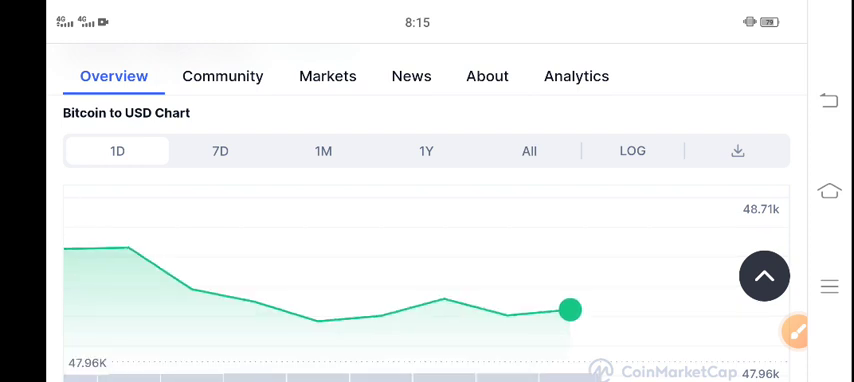
{"action": "scroll", "scroll_direction": "down", "scroll_amount": 3}
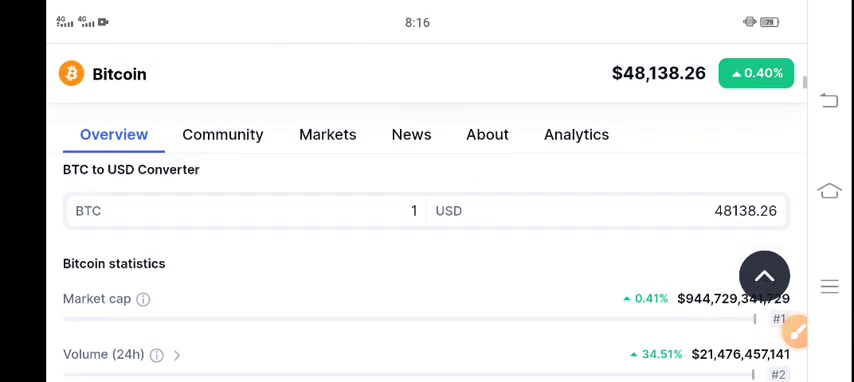
Review Bitcoin's market cap, volume and 19,625,331 BTC supply, then return to the chart toggles.
{"action": "scroll", "scroll_direction": "down", "scroll_amount": 3}
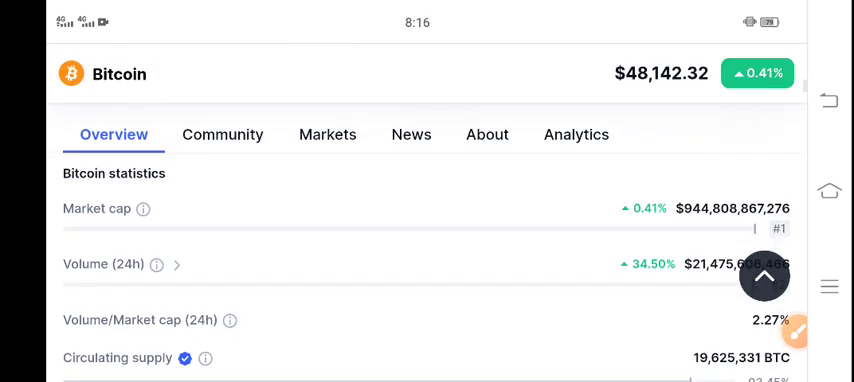
{"action": "left_click", "coordinate": [795, 332]}
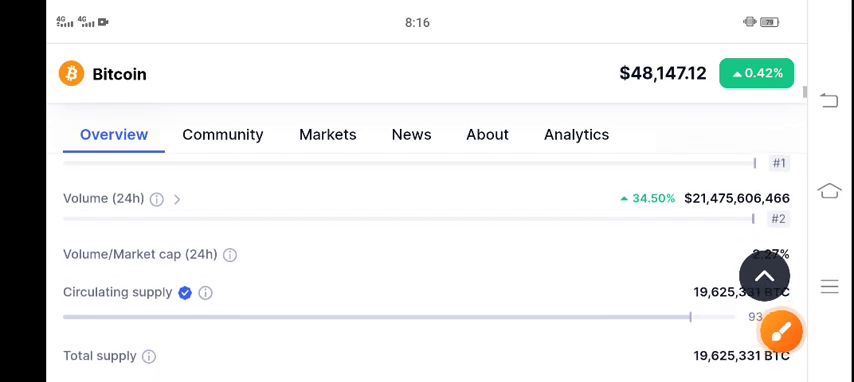
{"action": "scroll", "scroll_direction": "down", "scroll_amount": 3}
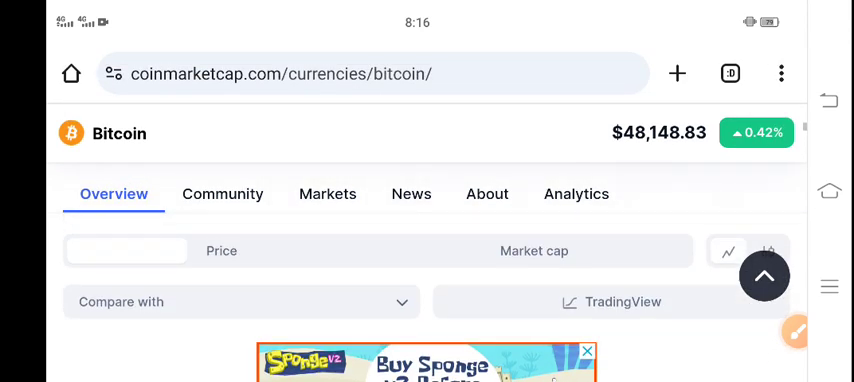
Scroll up to the Bitcoin price header reading $48,149.71, up 0.40%.
{"action": "scroll", "scroll_direction": "down", "scroll_amount": 3}
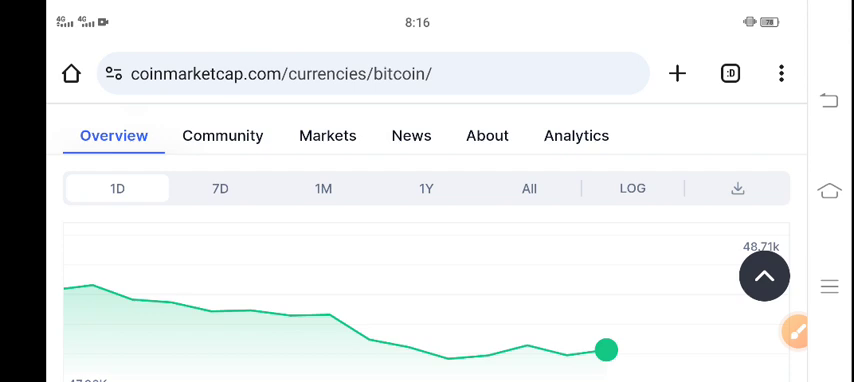
{"action": "scroll", "scroll_direction": "up", "scroll_amount": 3}
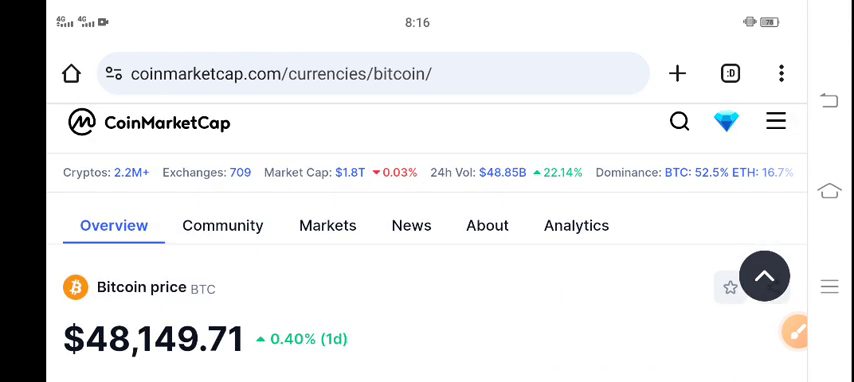